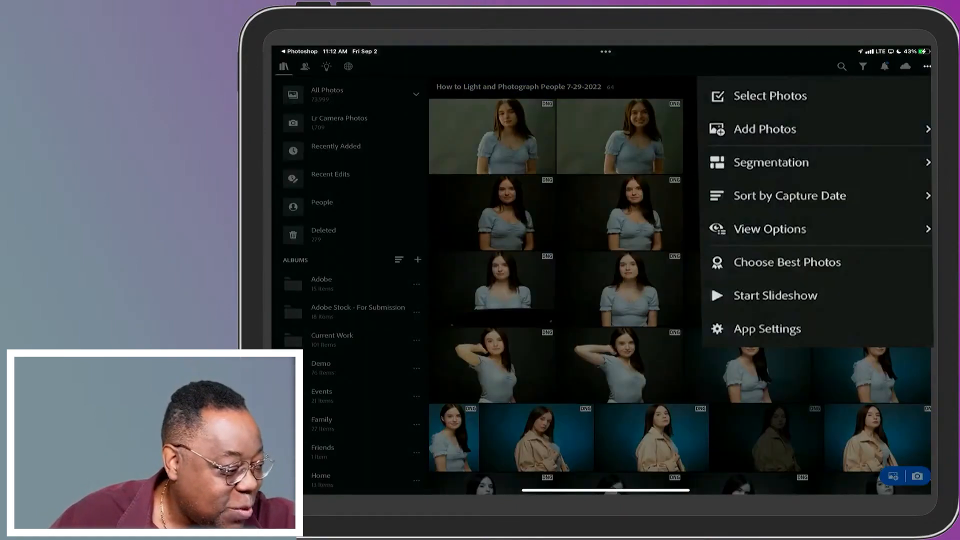
Show the Add Photos import options from the ••• menu.
click(764, 128)
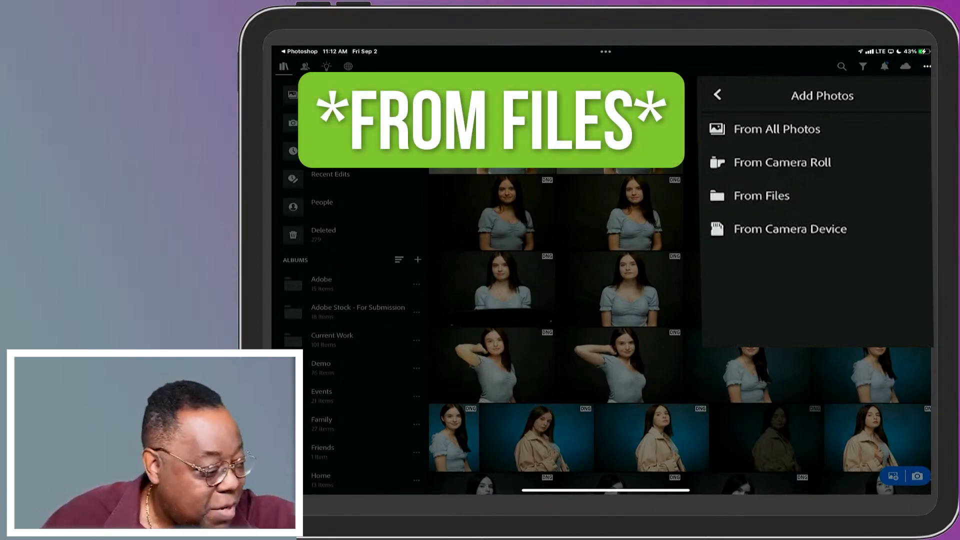
Browse Files to the NIKON Z 6_2 memory card's 100NCZ_6 photo folder.
click(760, 196)
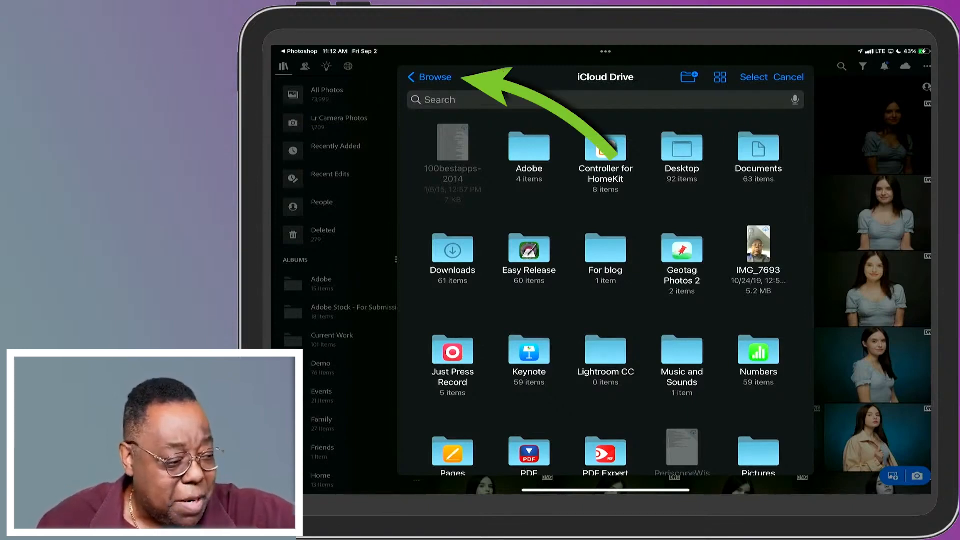
click(430, 77)
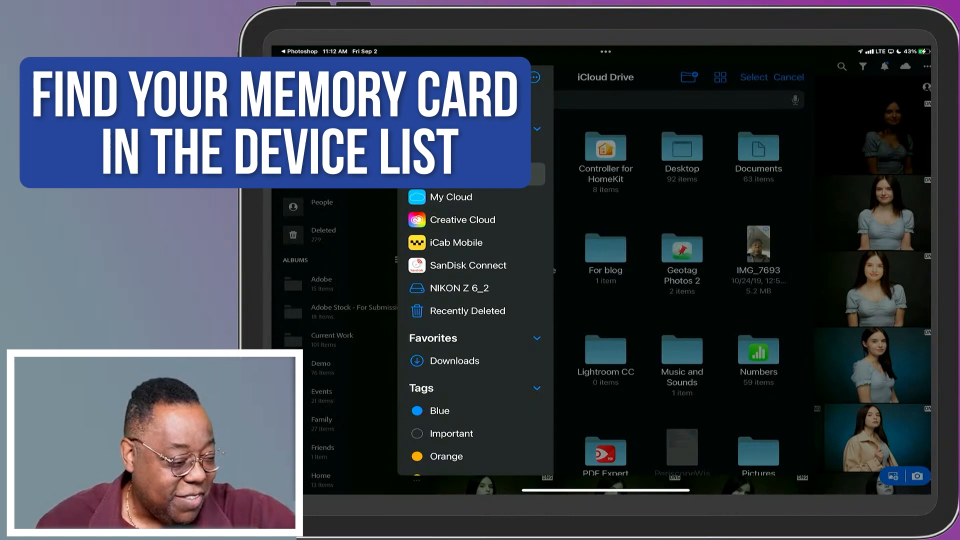
click(469, 288)
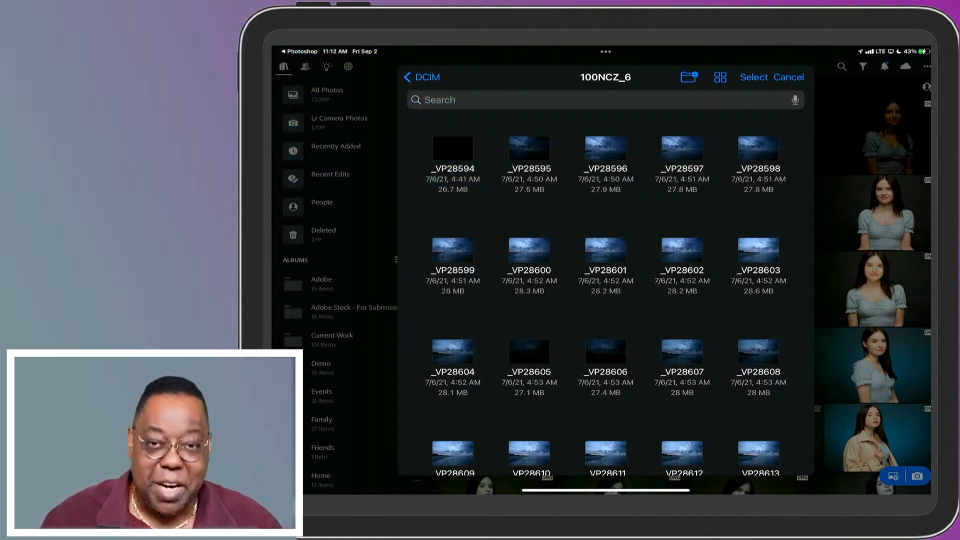
Select five beach sunrise shots on the memory card and import them into Lightroom.
click(752, 77)
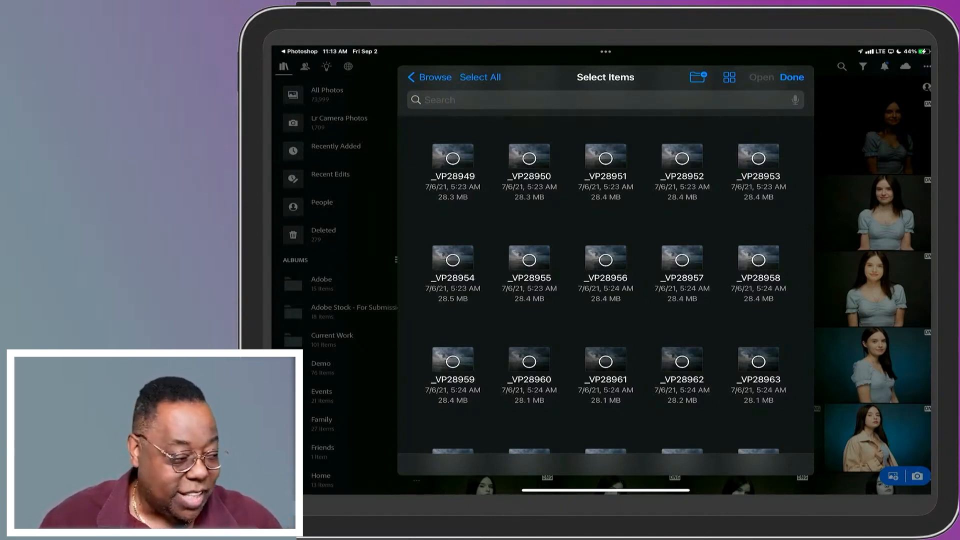
click(452, 362)
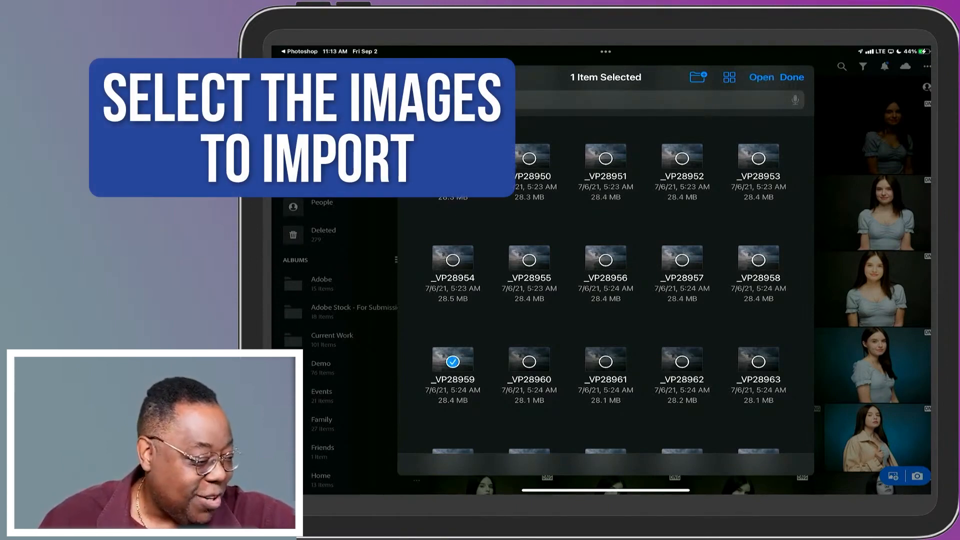
click(528, 162)
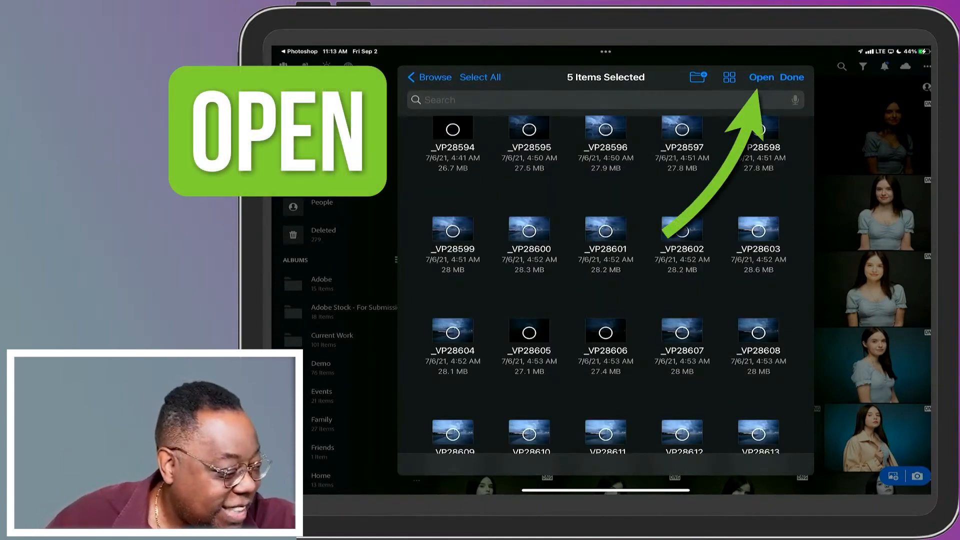
click(762, 77)
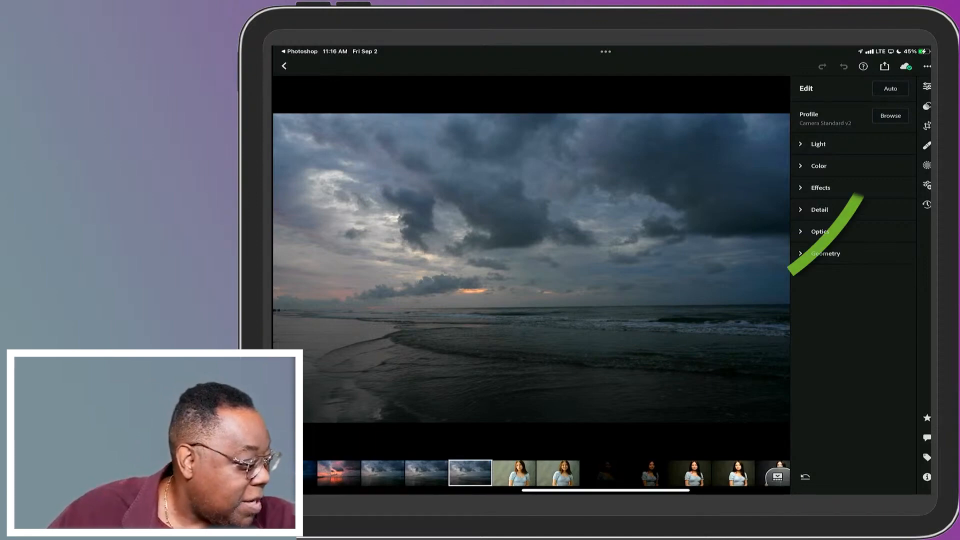
Apply the Adobe Landscape profile to the seascape, then Auto tone.
click(890, 115)
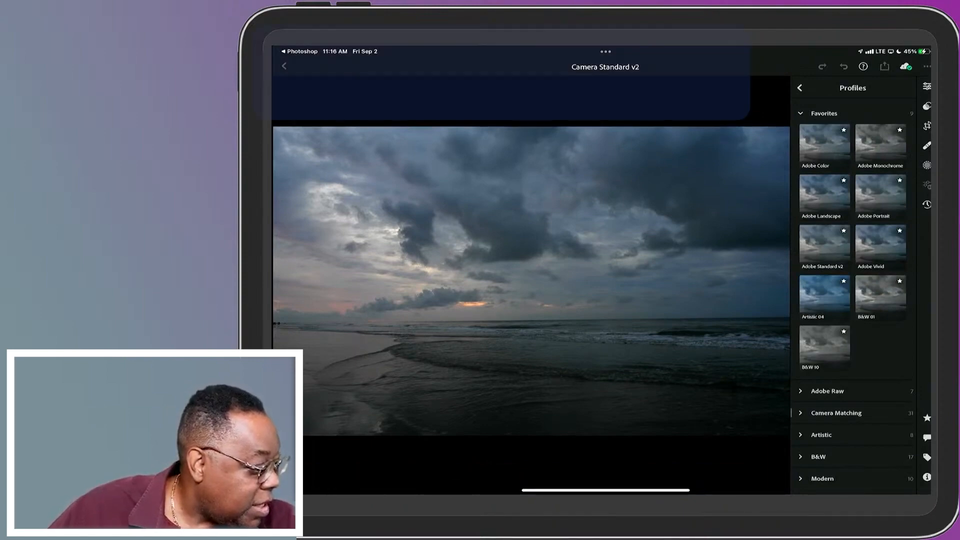
click(823, 195)
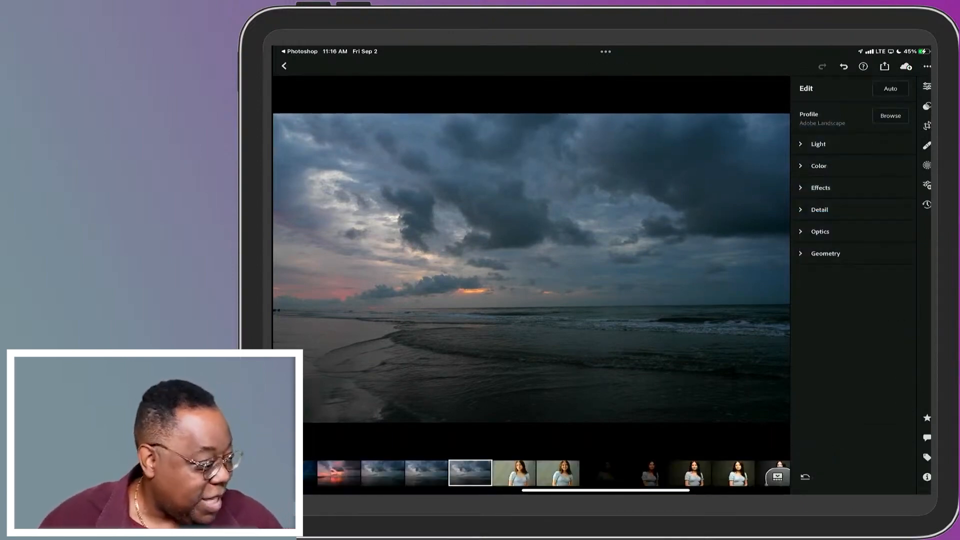
click(889, 88)
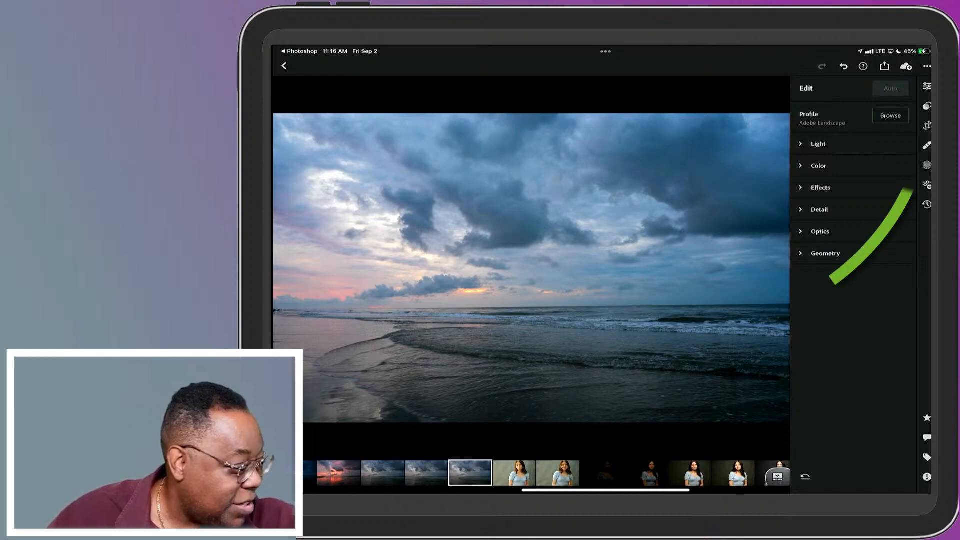
Level the seascape's horizon with Crop & Rotate and show the Light settings.
click(926, 126)
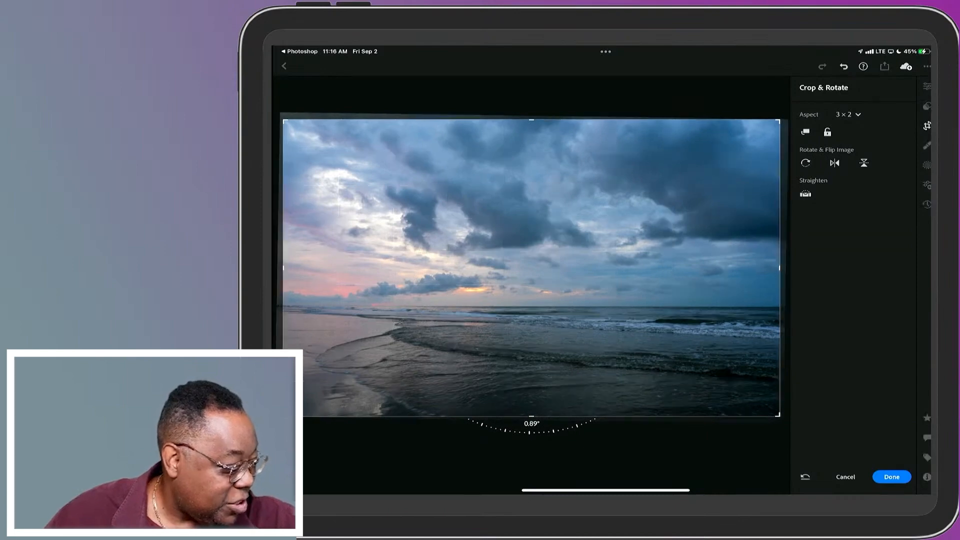
click(890, 477)
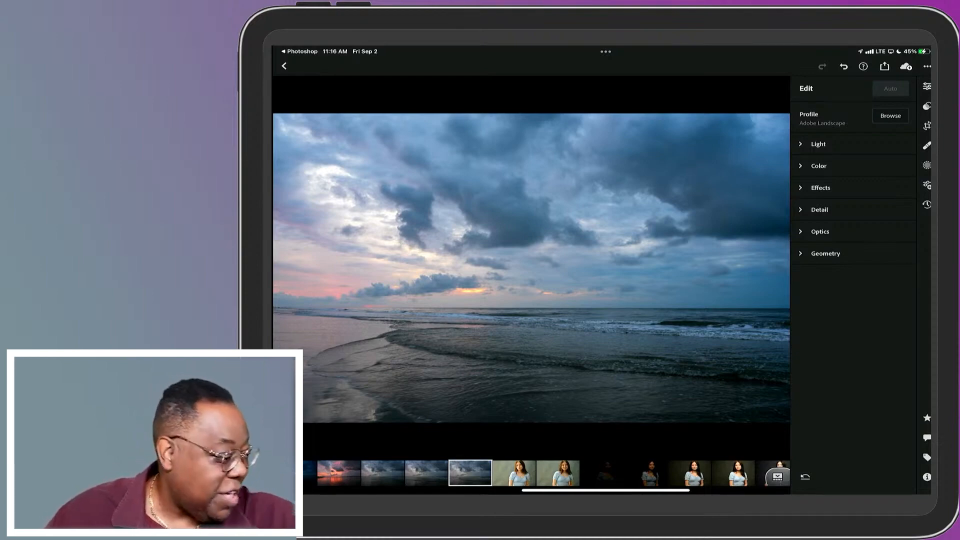
click(818, 143)
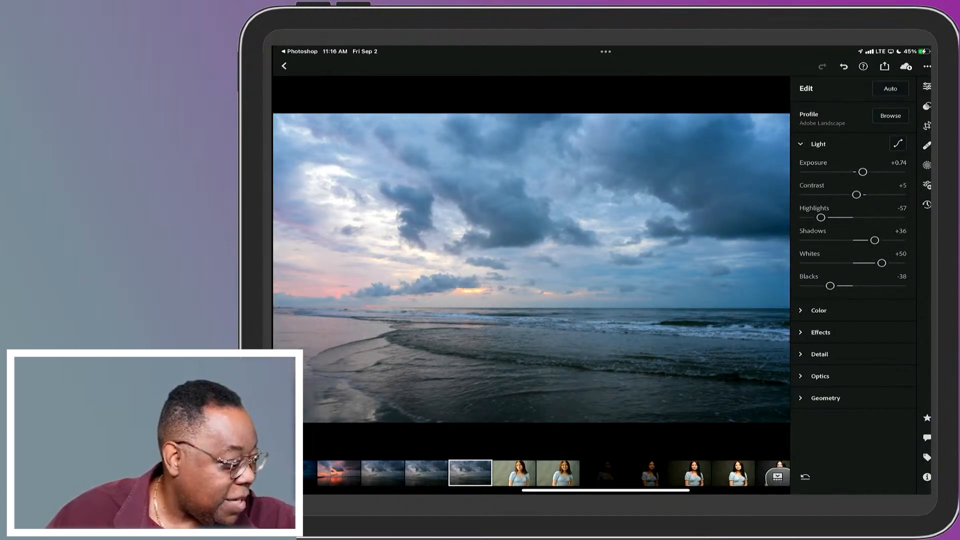
Expand the Color and Effects panels, then enter the Masking workspace.
click(819, 310)
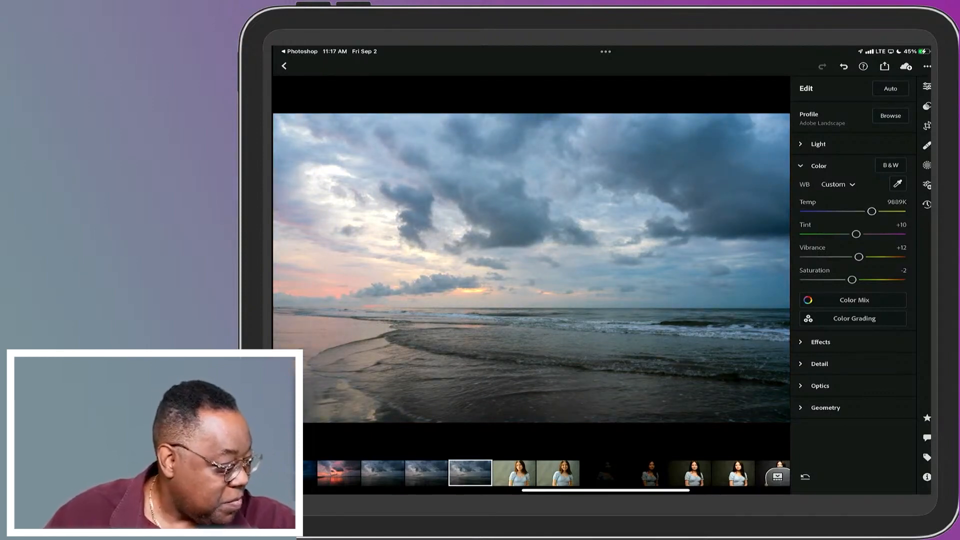
click(820, 342)
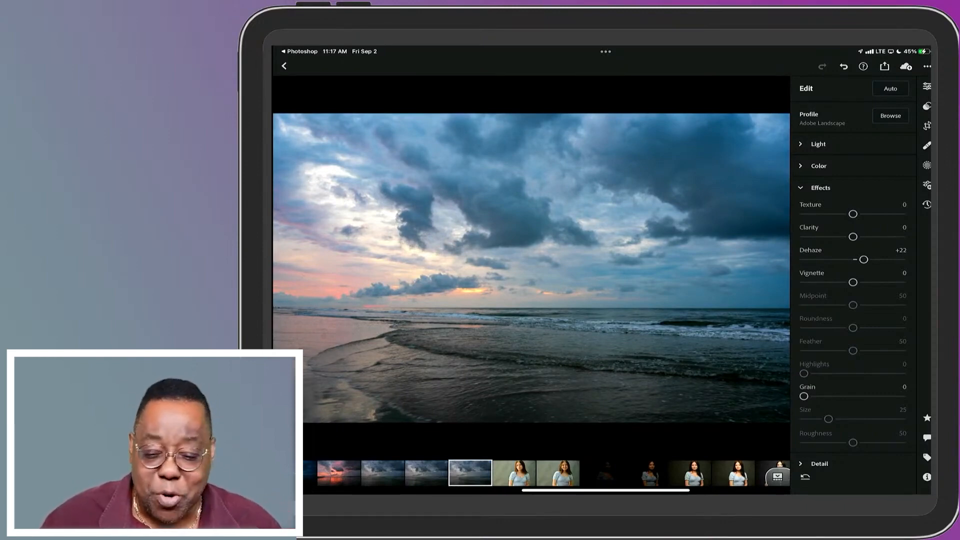
click(926, 185)
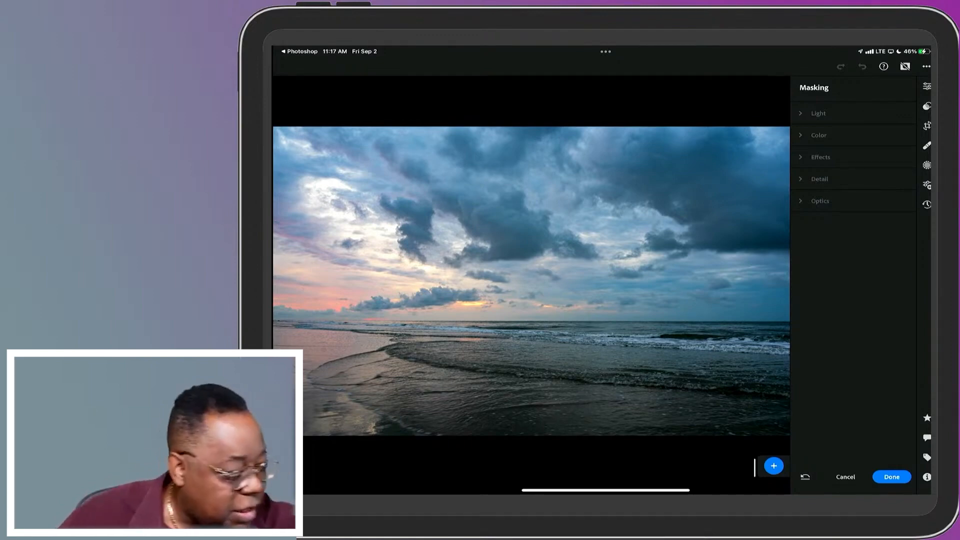
Add a Select Sky mask, skip the tutorial, and set its Dehaze to +18.
click(773, 466)
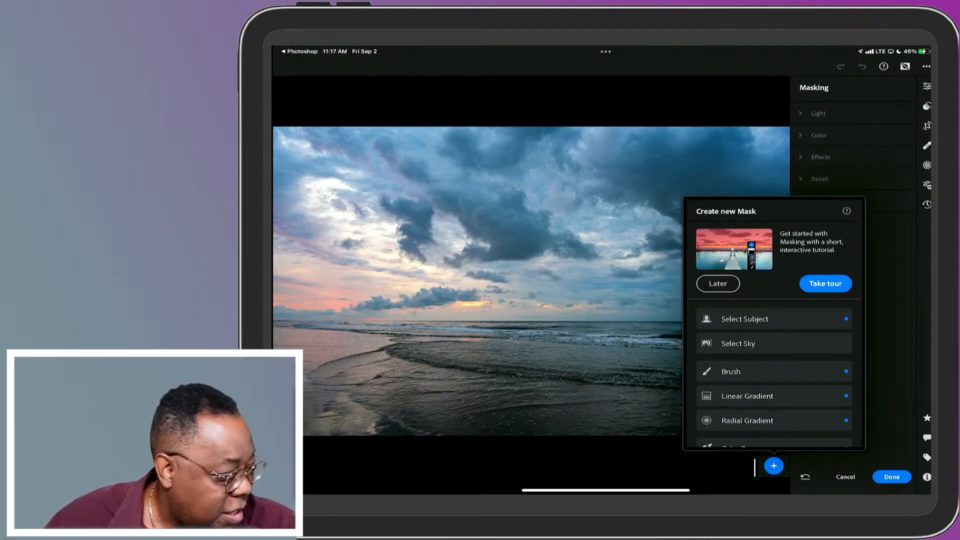
click(716, 283)
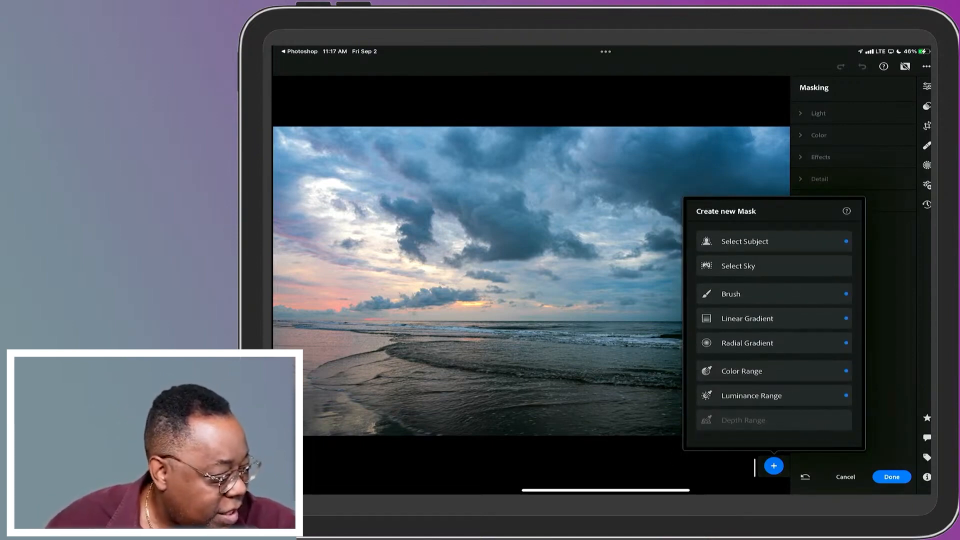
click(738, 265)
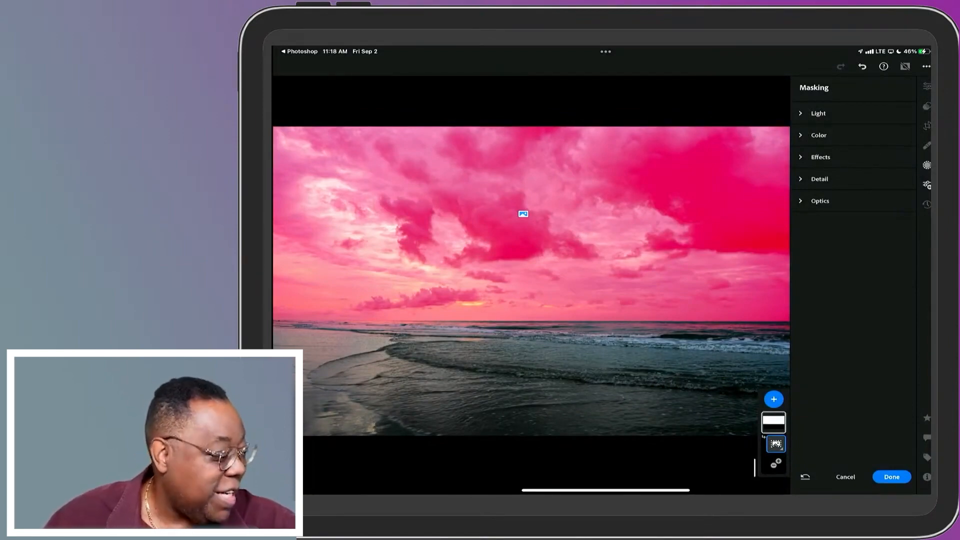
click(820, 157)
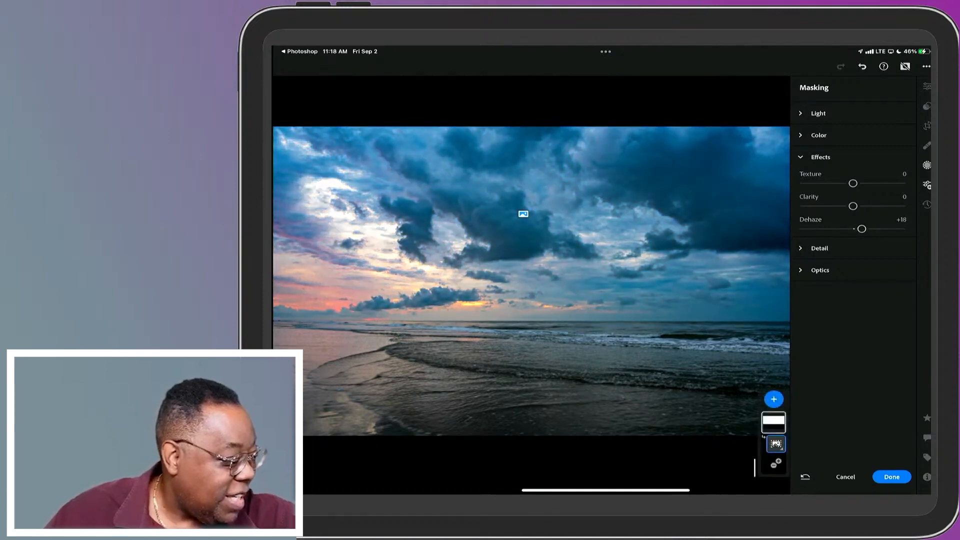
Commit the sky mask and return from the editor to the photo grid.
click(818, 134)
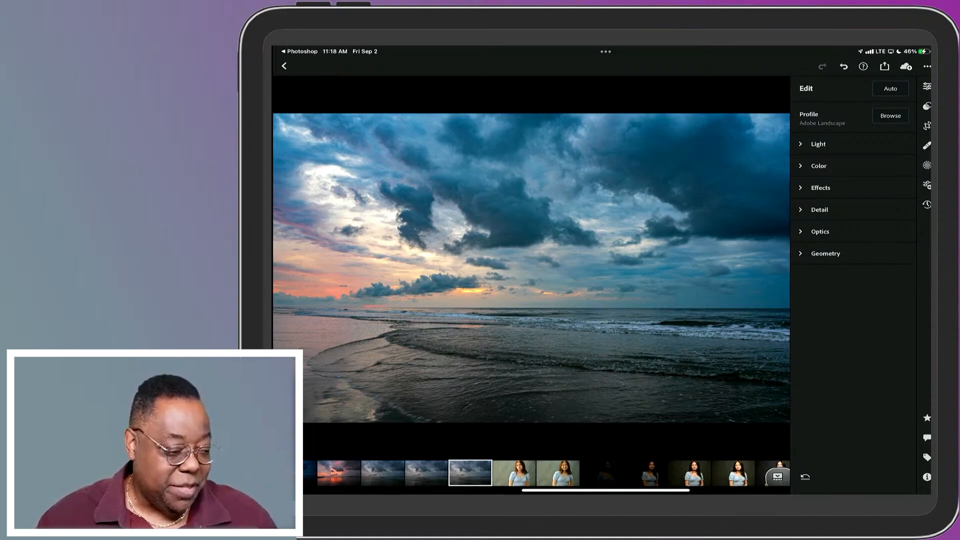
click(283, 66)
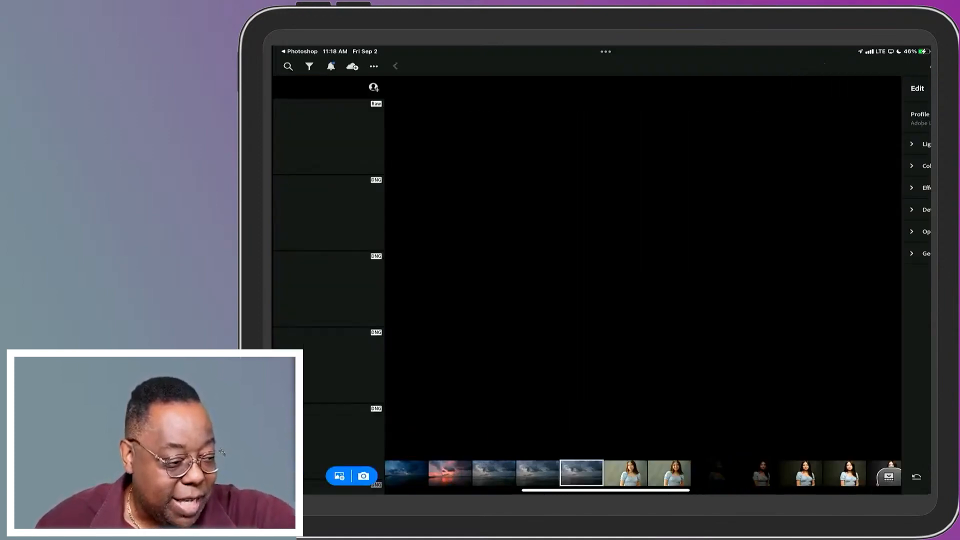